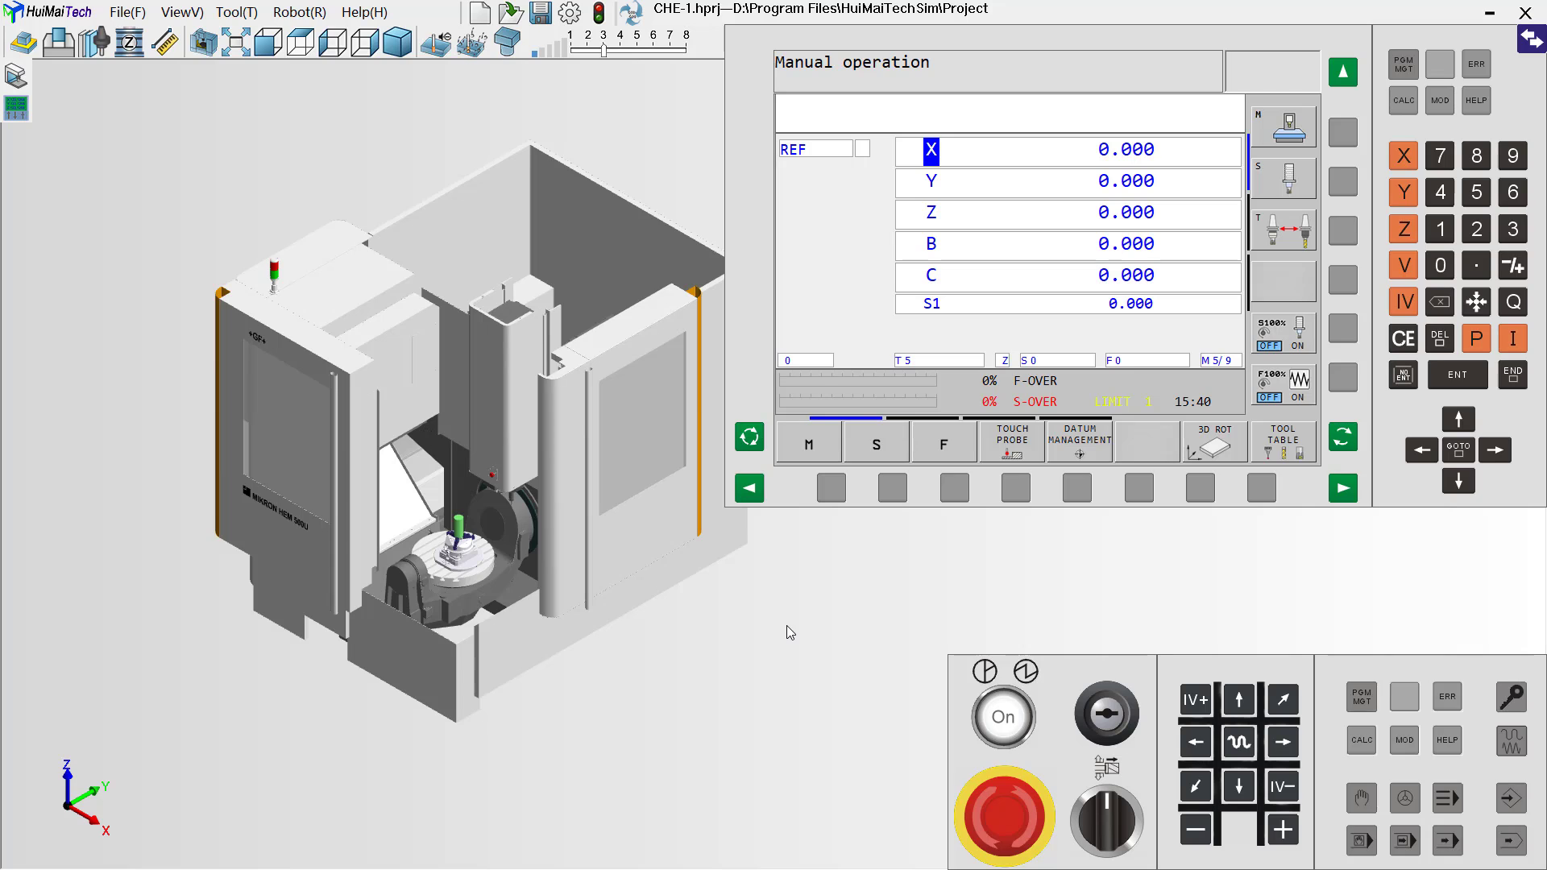
mouse_move(466, 580)
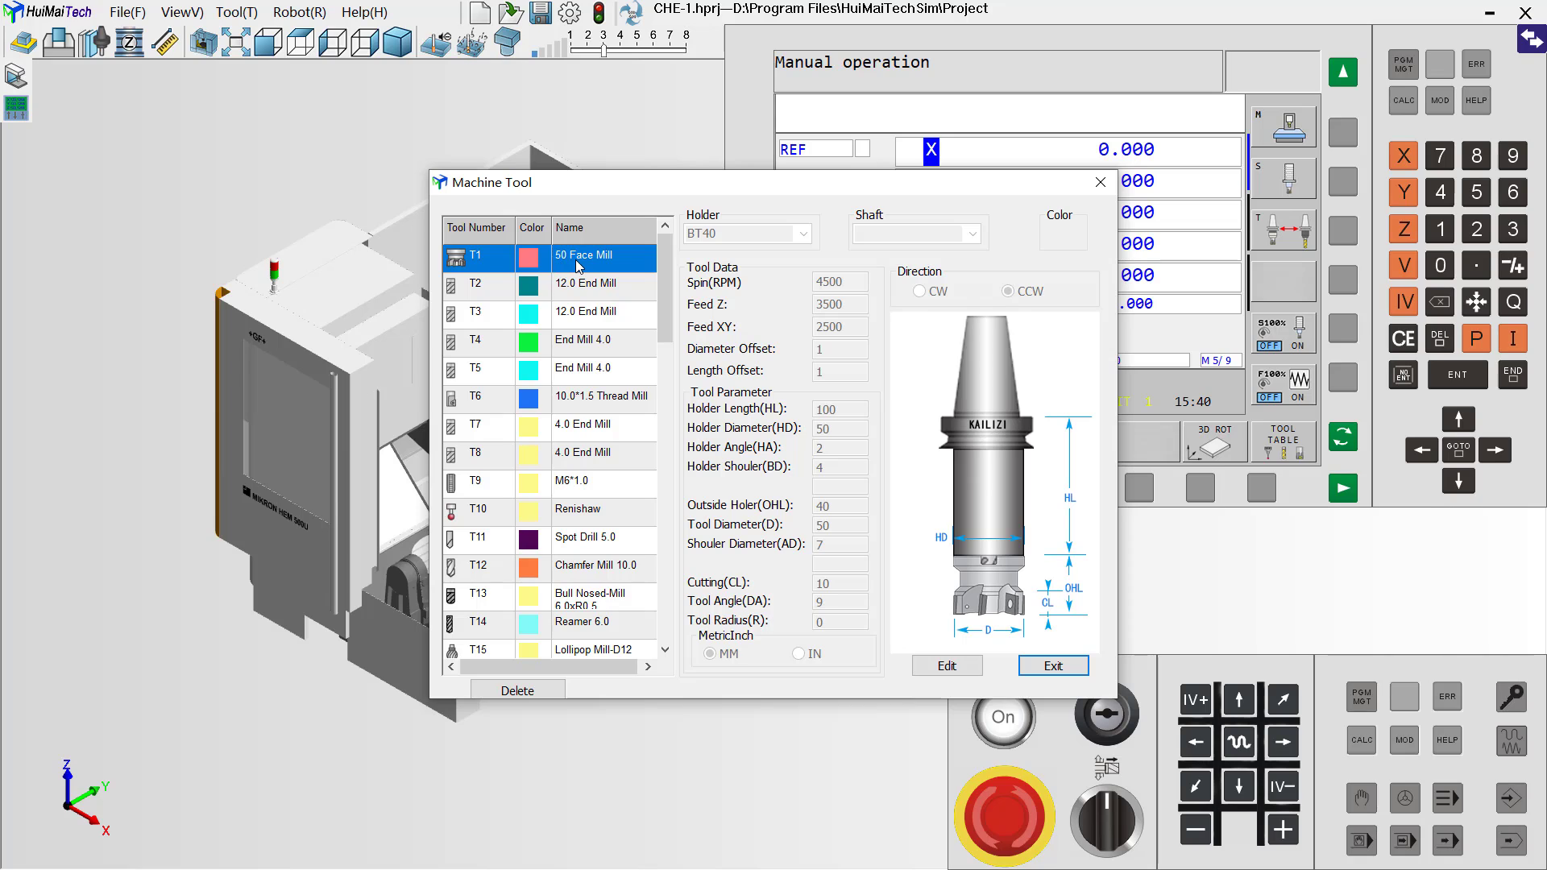
mouse_move(599, 269)
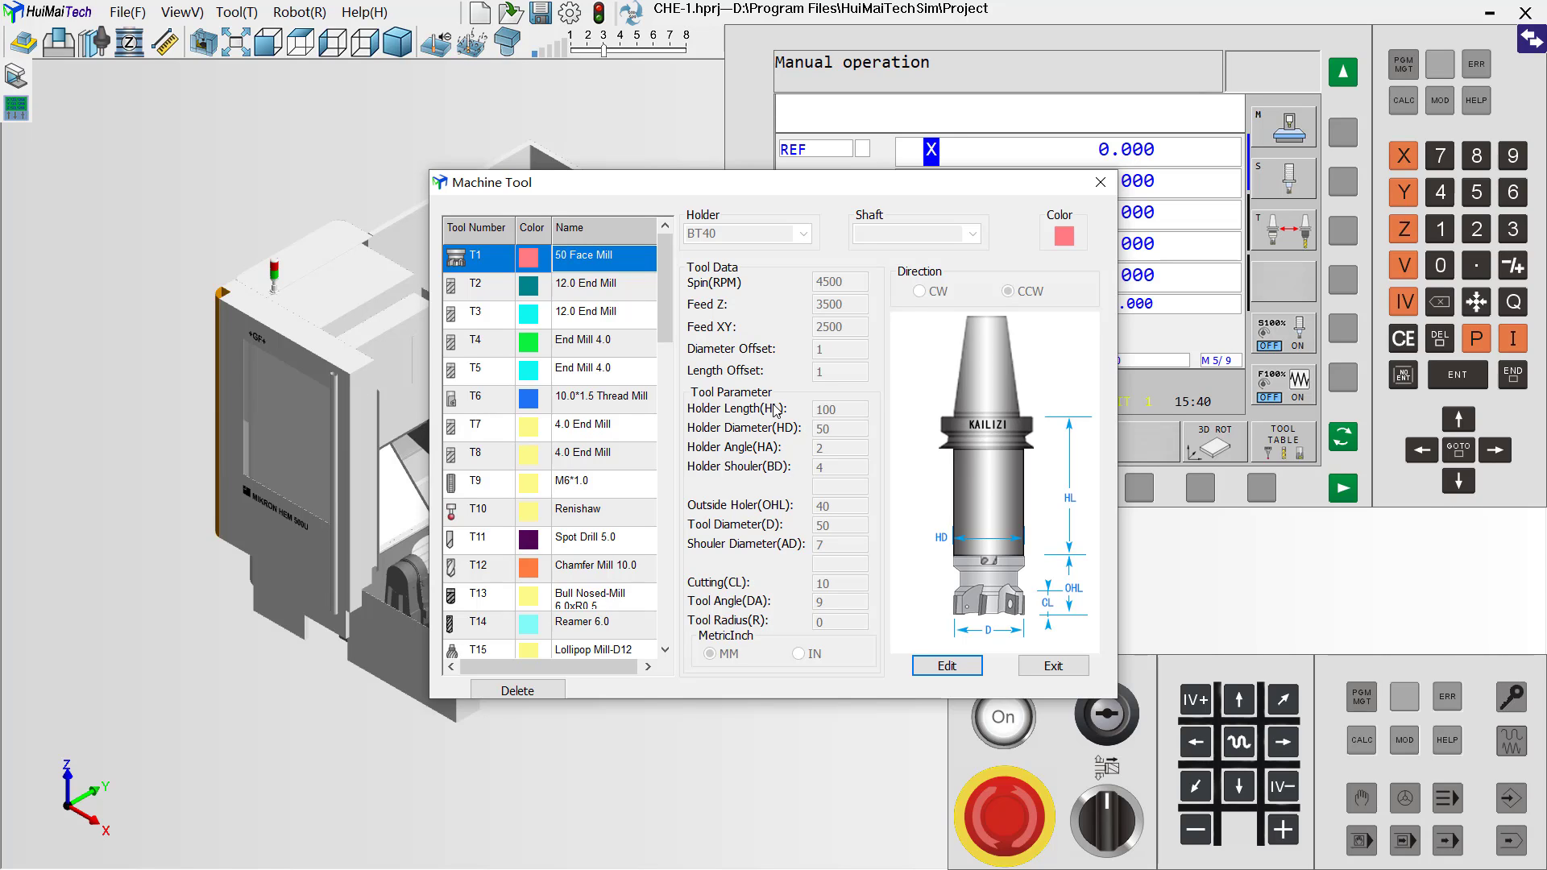
mouse_move(738, 424)
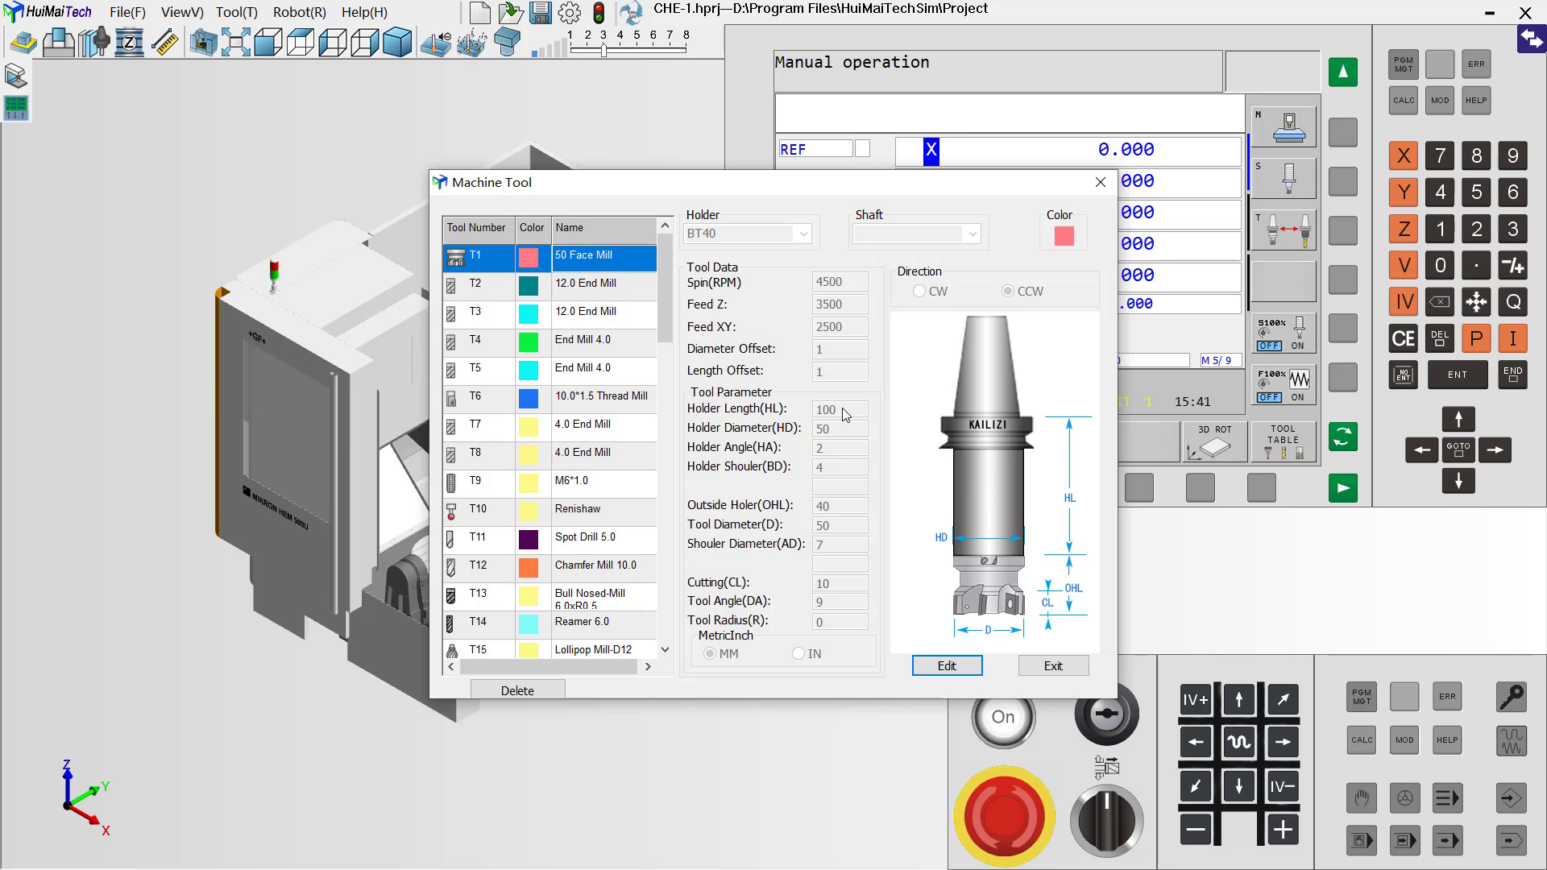
mouse_move(761, 519)
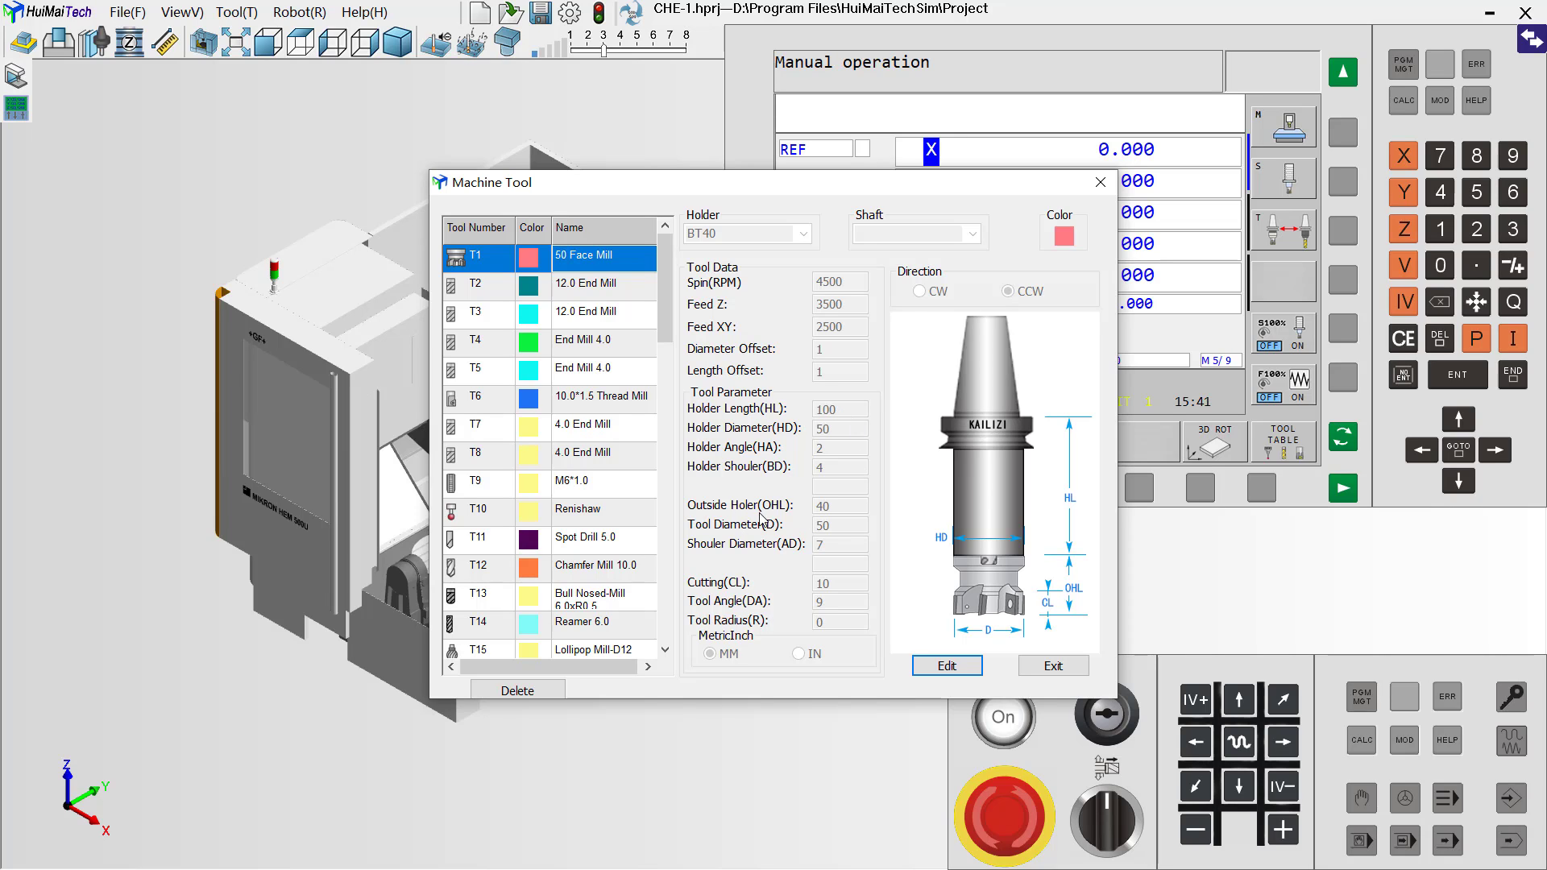
mouse_move(717, 522)
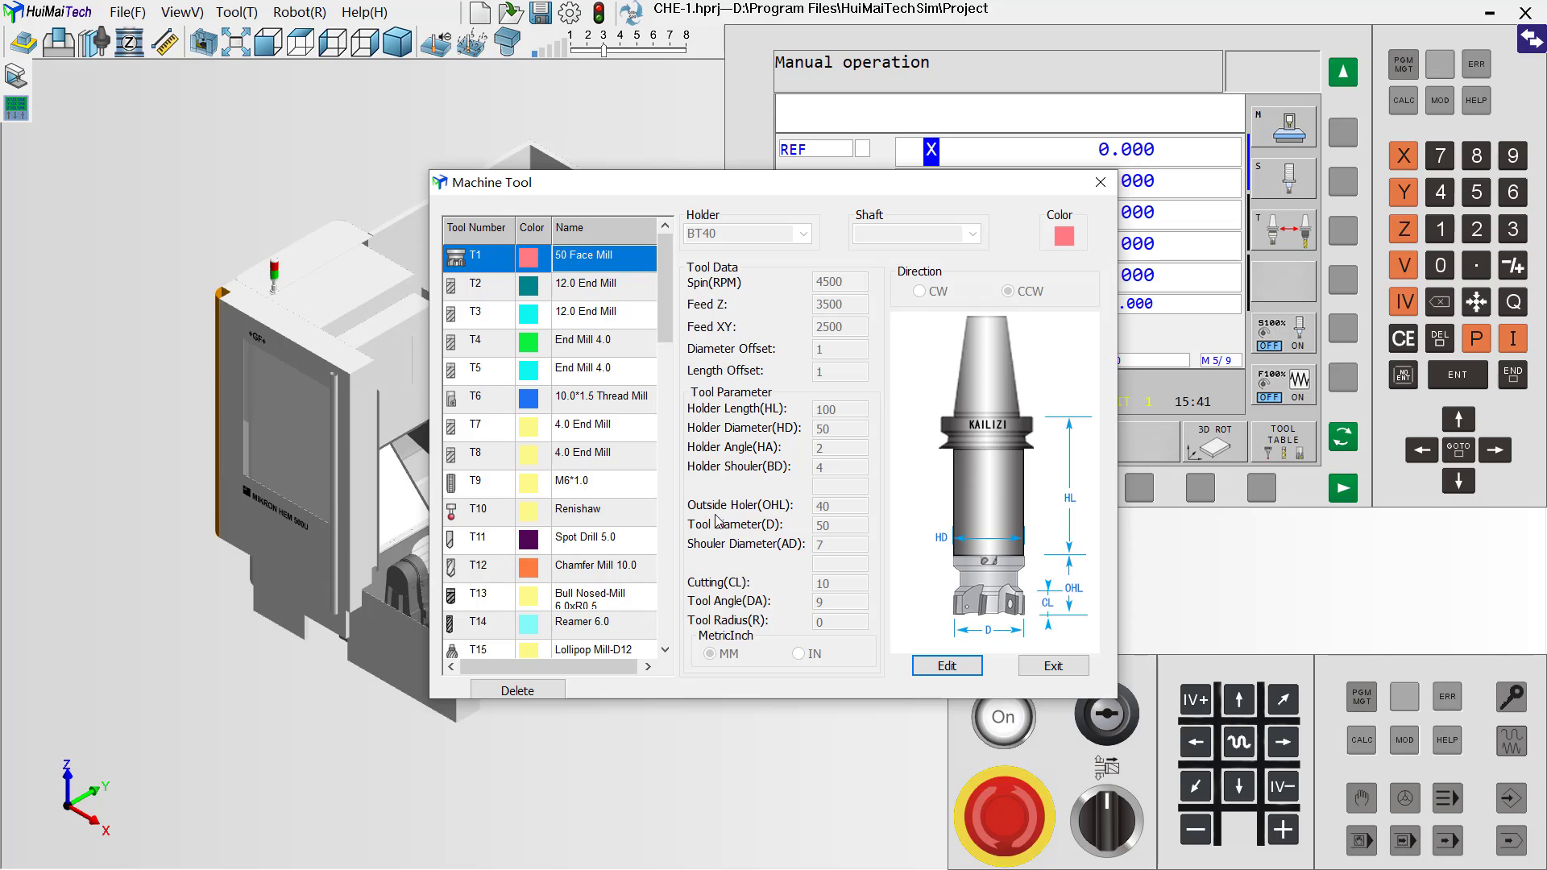
mouse_move(822, 512)
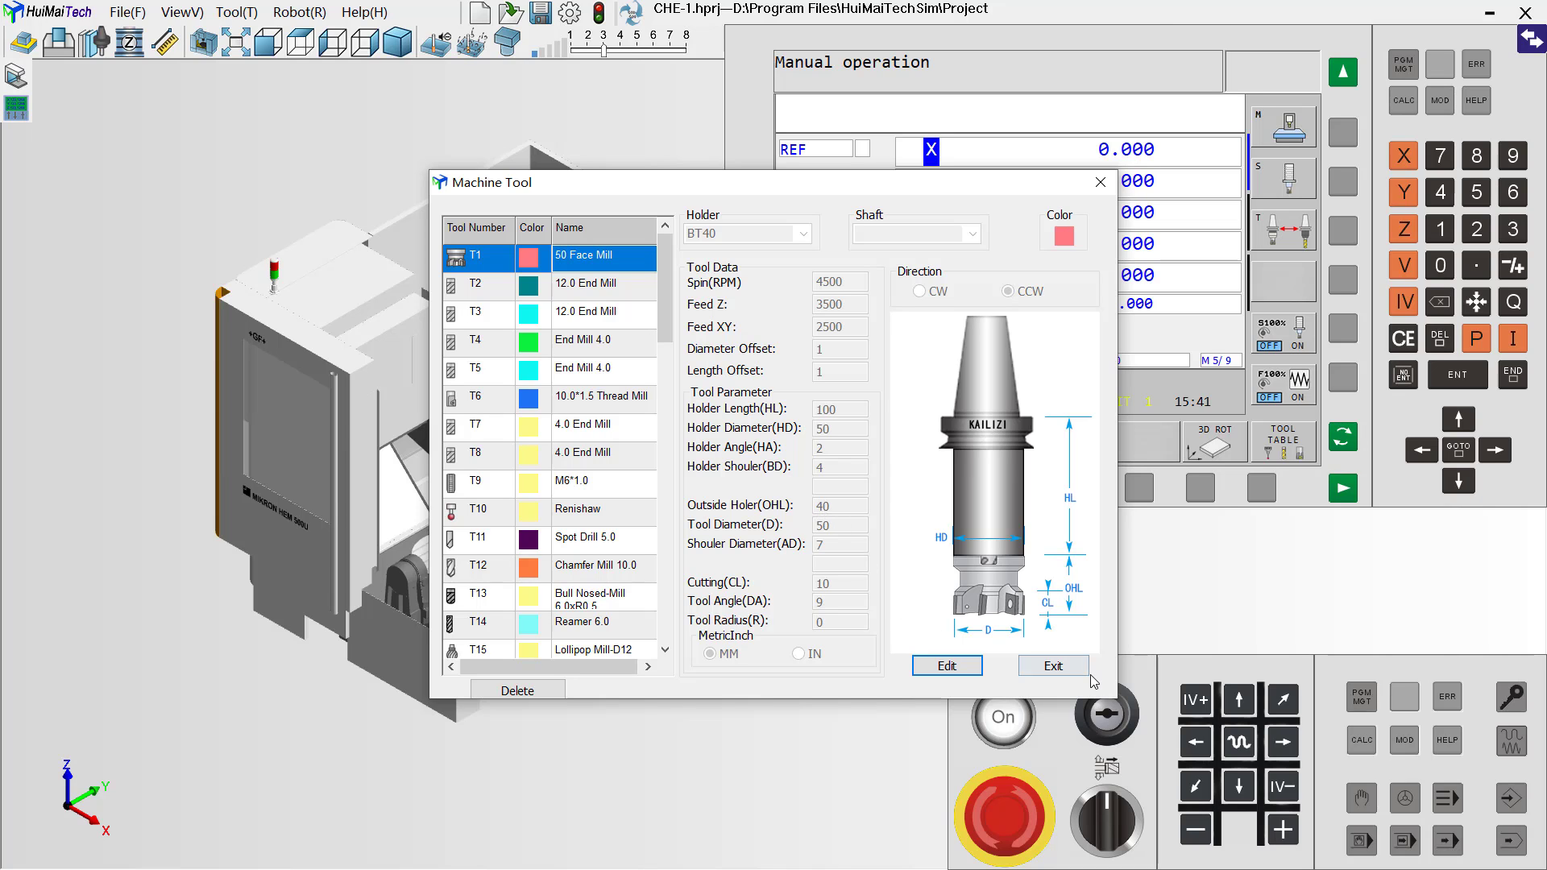
Close the Machine Tool library and bring up the Heidenhain tool table listing tools 0–13
left_click(1051, 664)
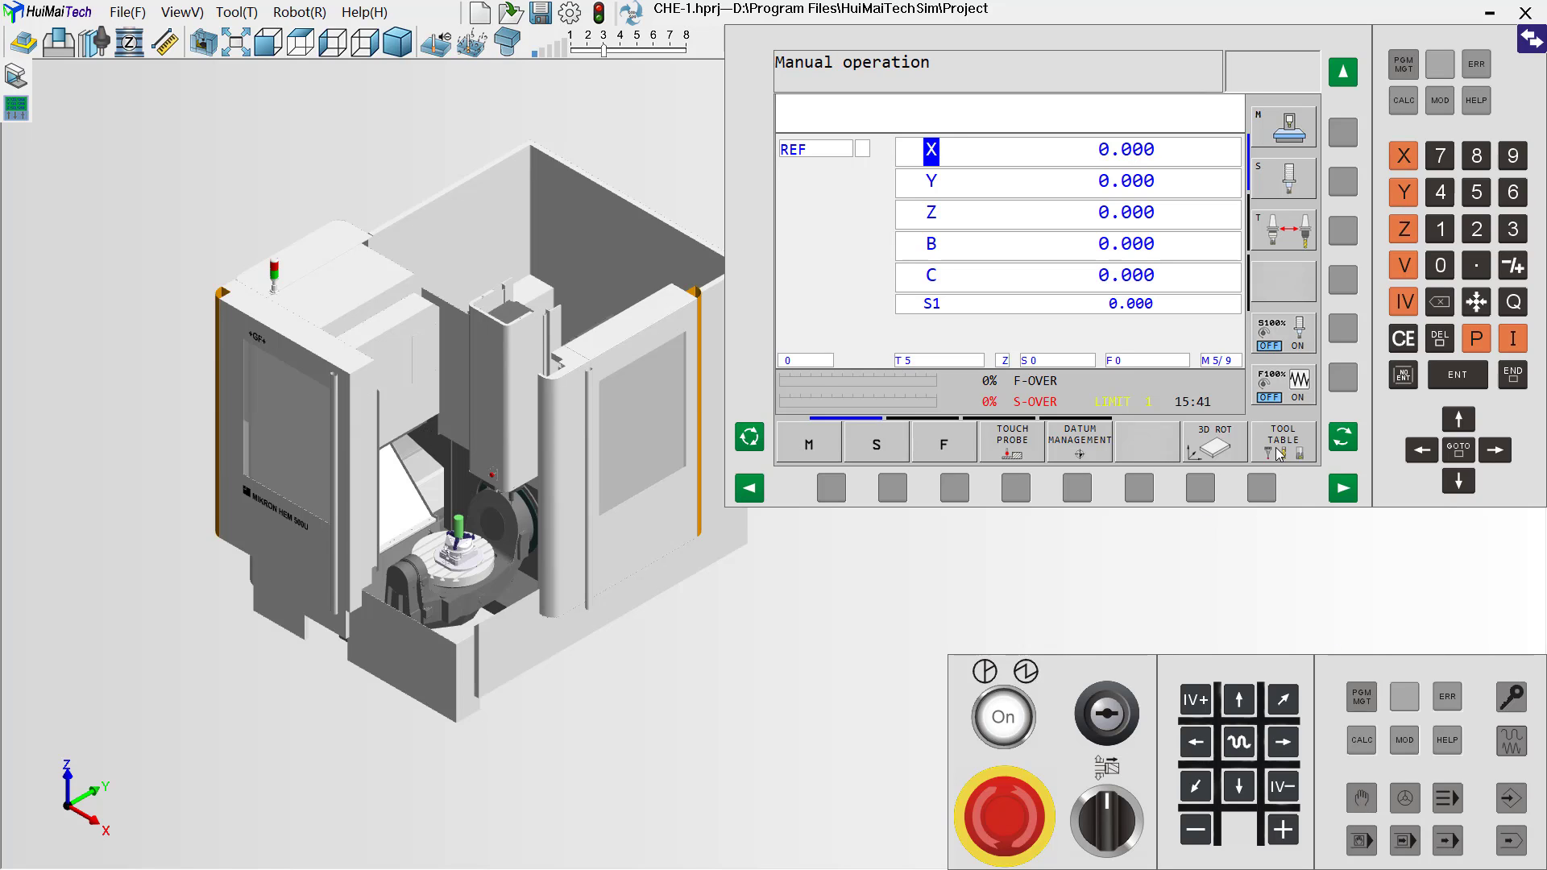
left_click(1282, 440)
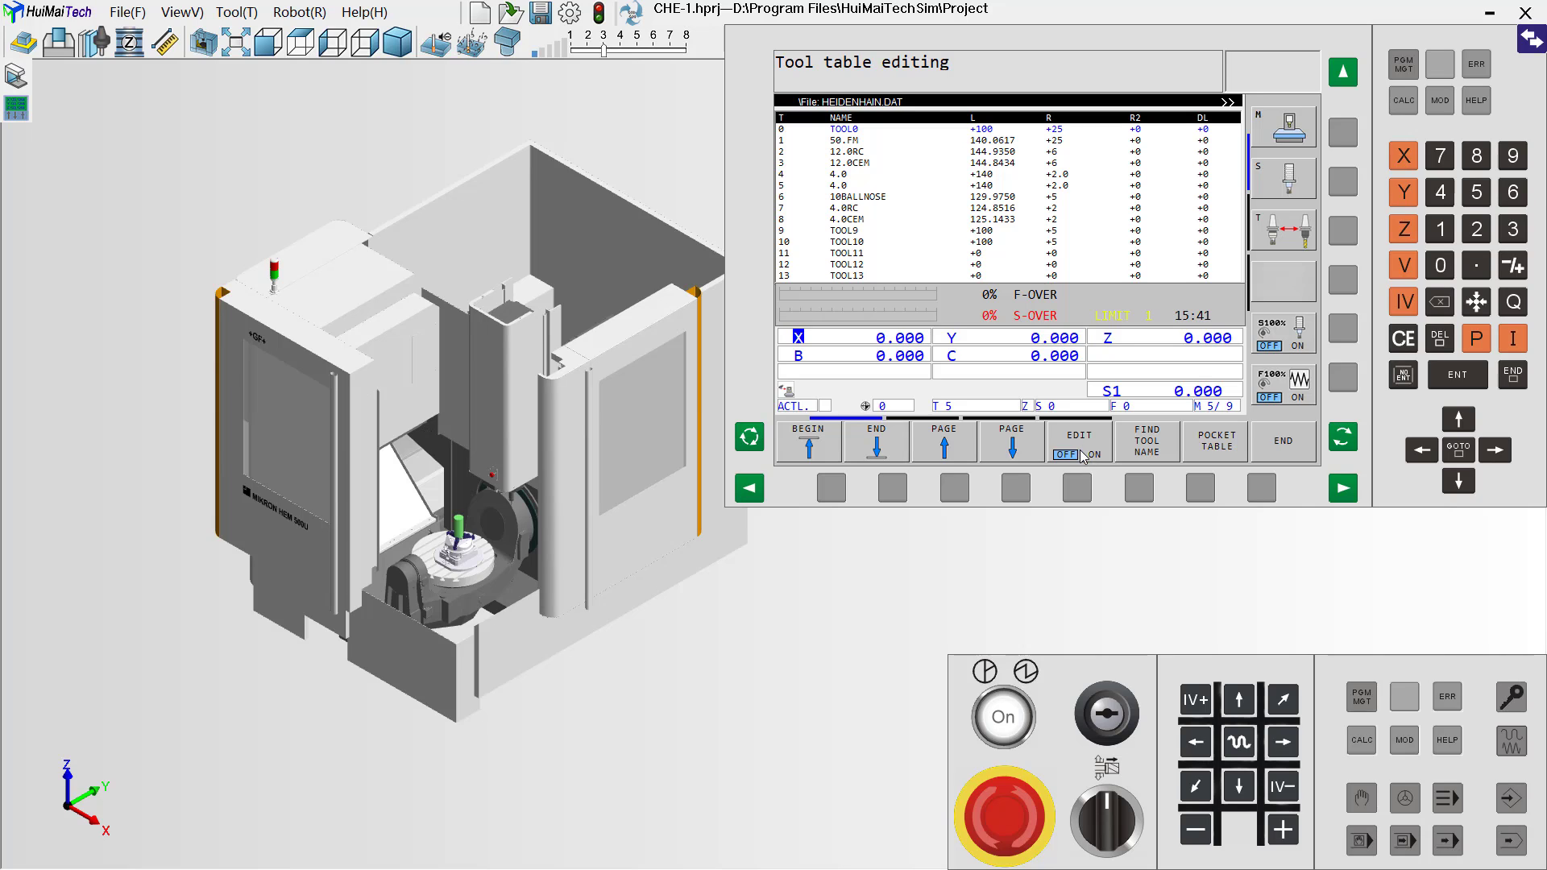
Enable editing, enter length 140 for T1 50.FM, then return to manual operation
left_click(1077, 443)
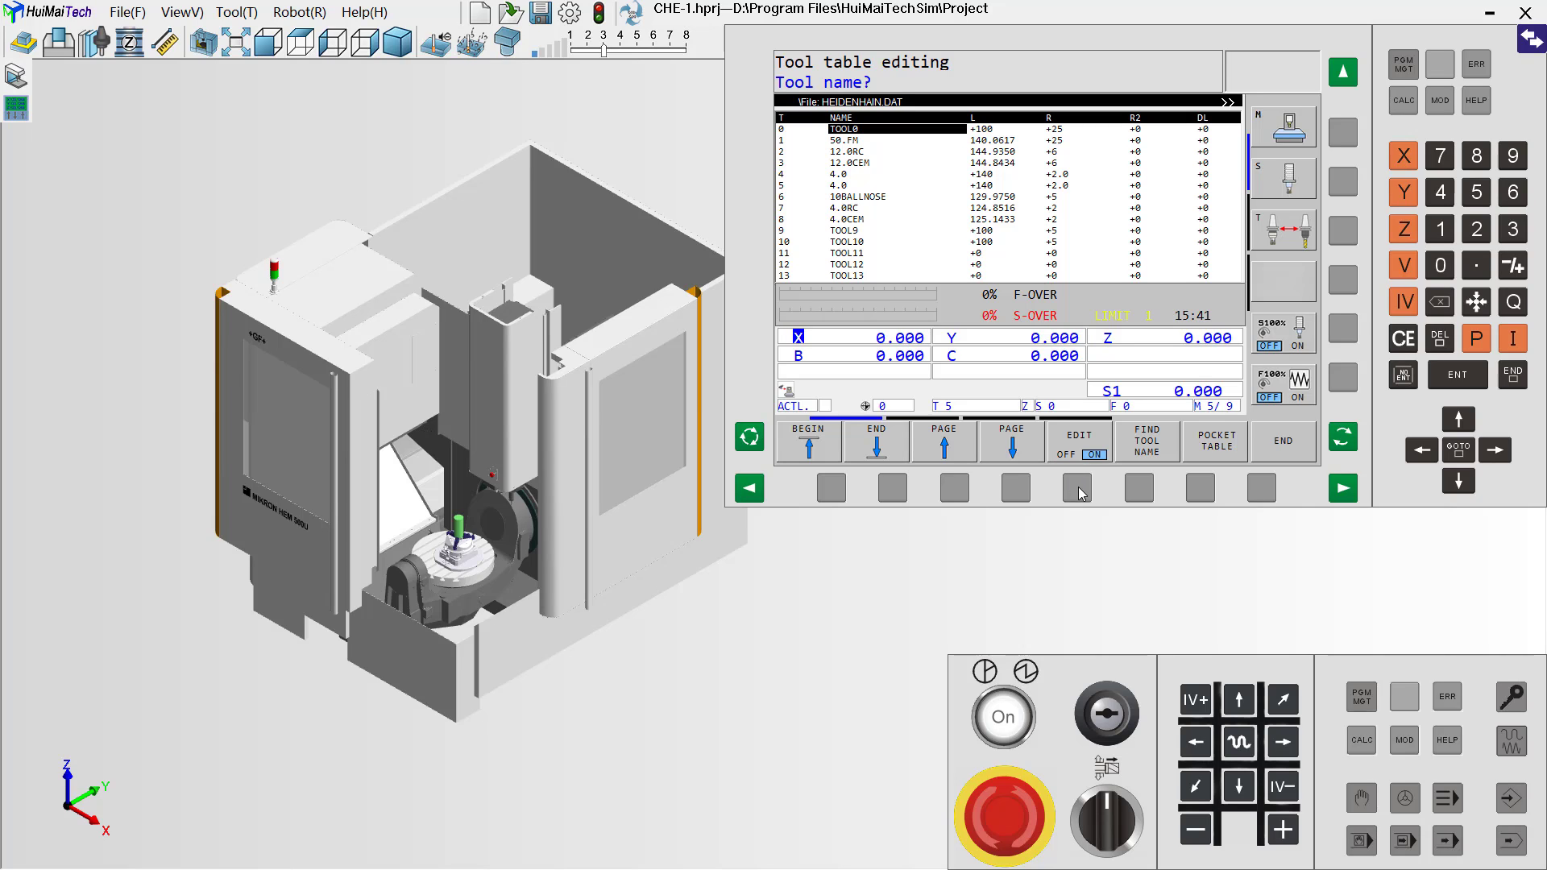
mouse_move(1312, 362)
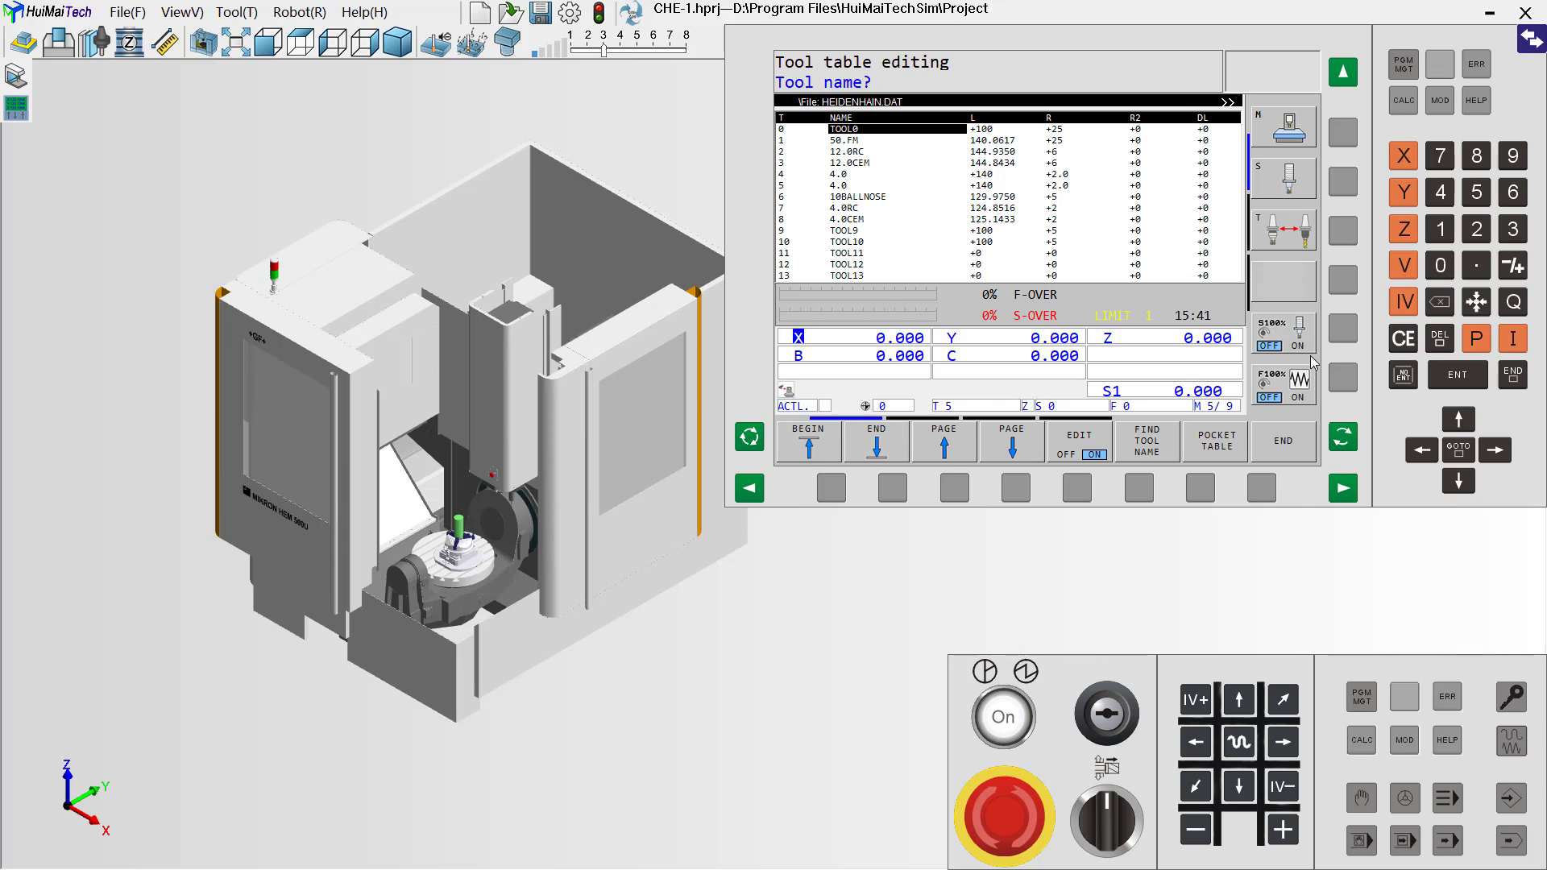
left_click(1458, 482)
type("+140")
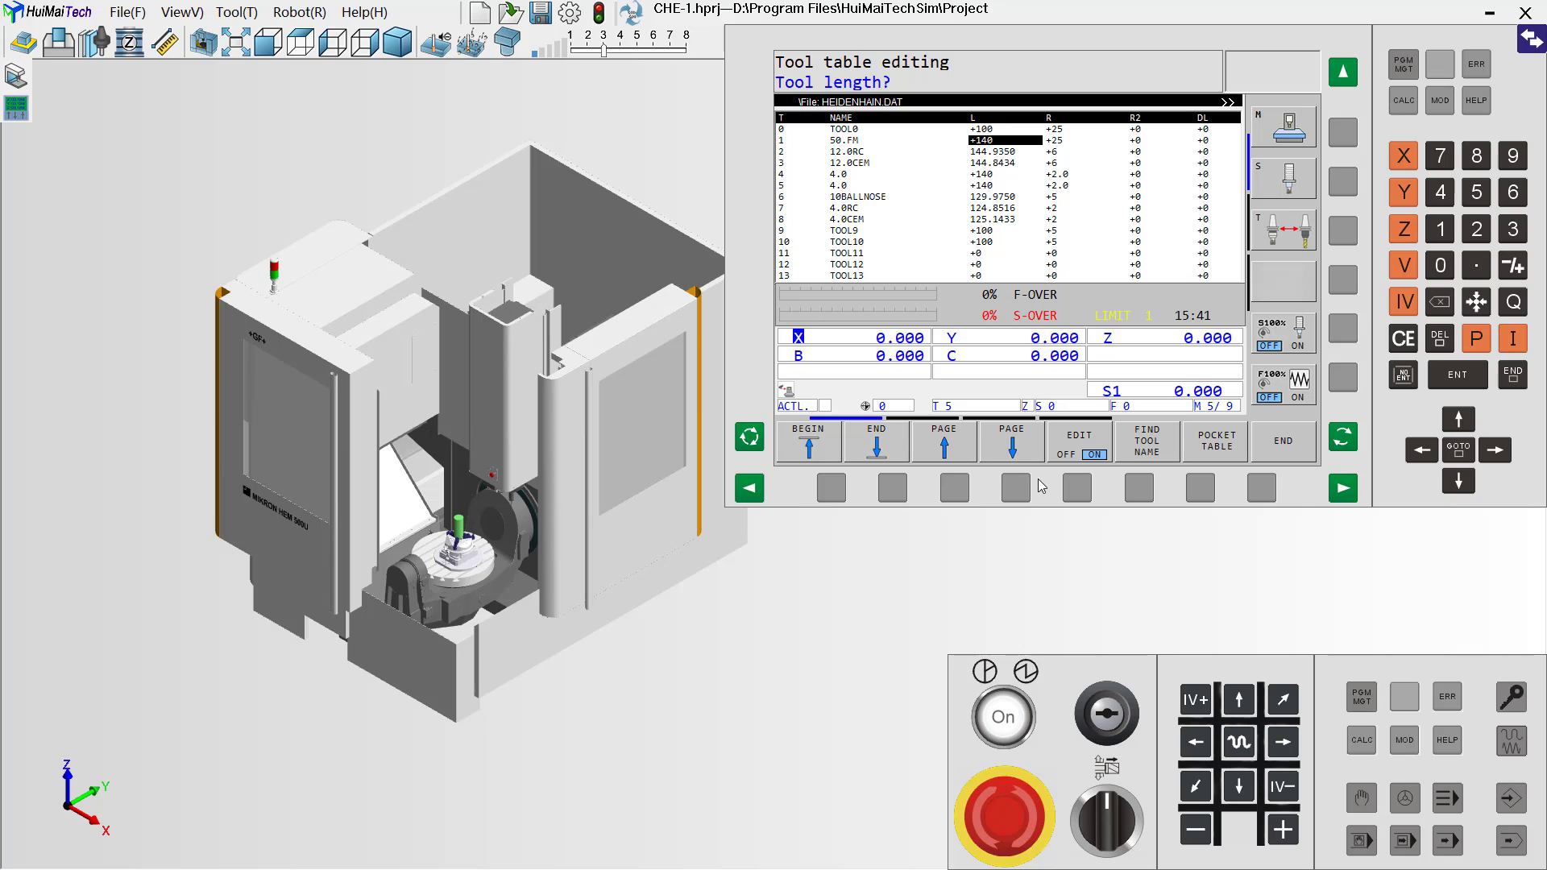
mouse_move(1078, 483)
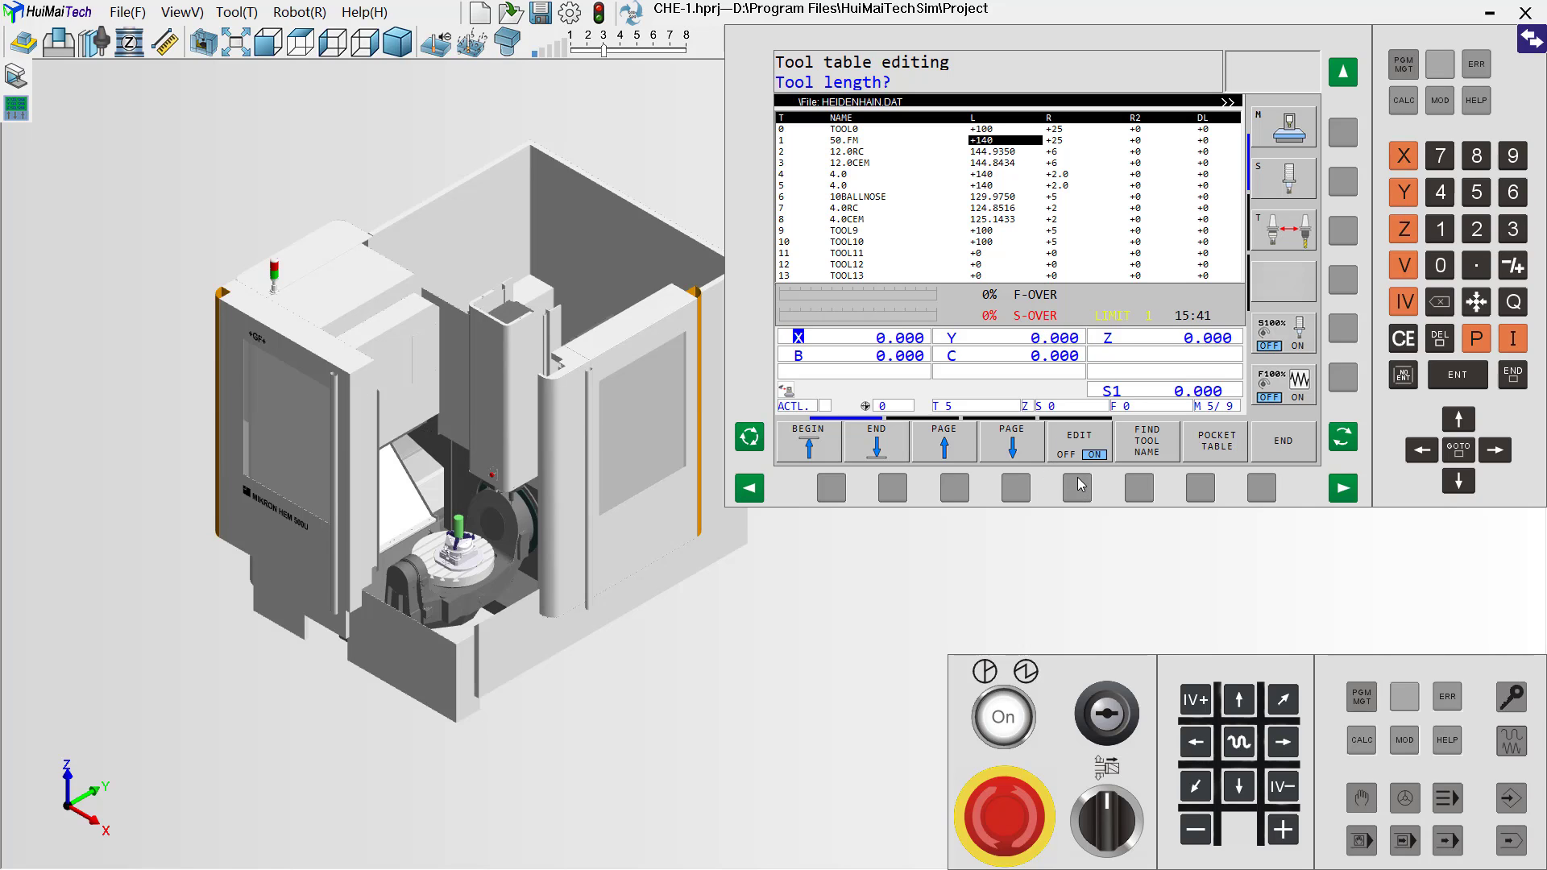
left_click(1077, 436)
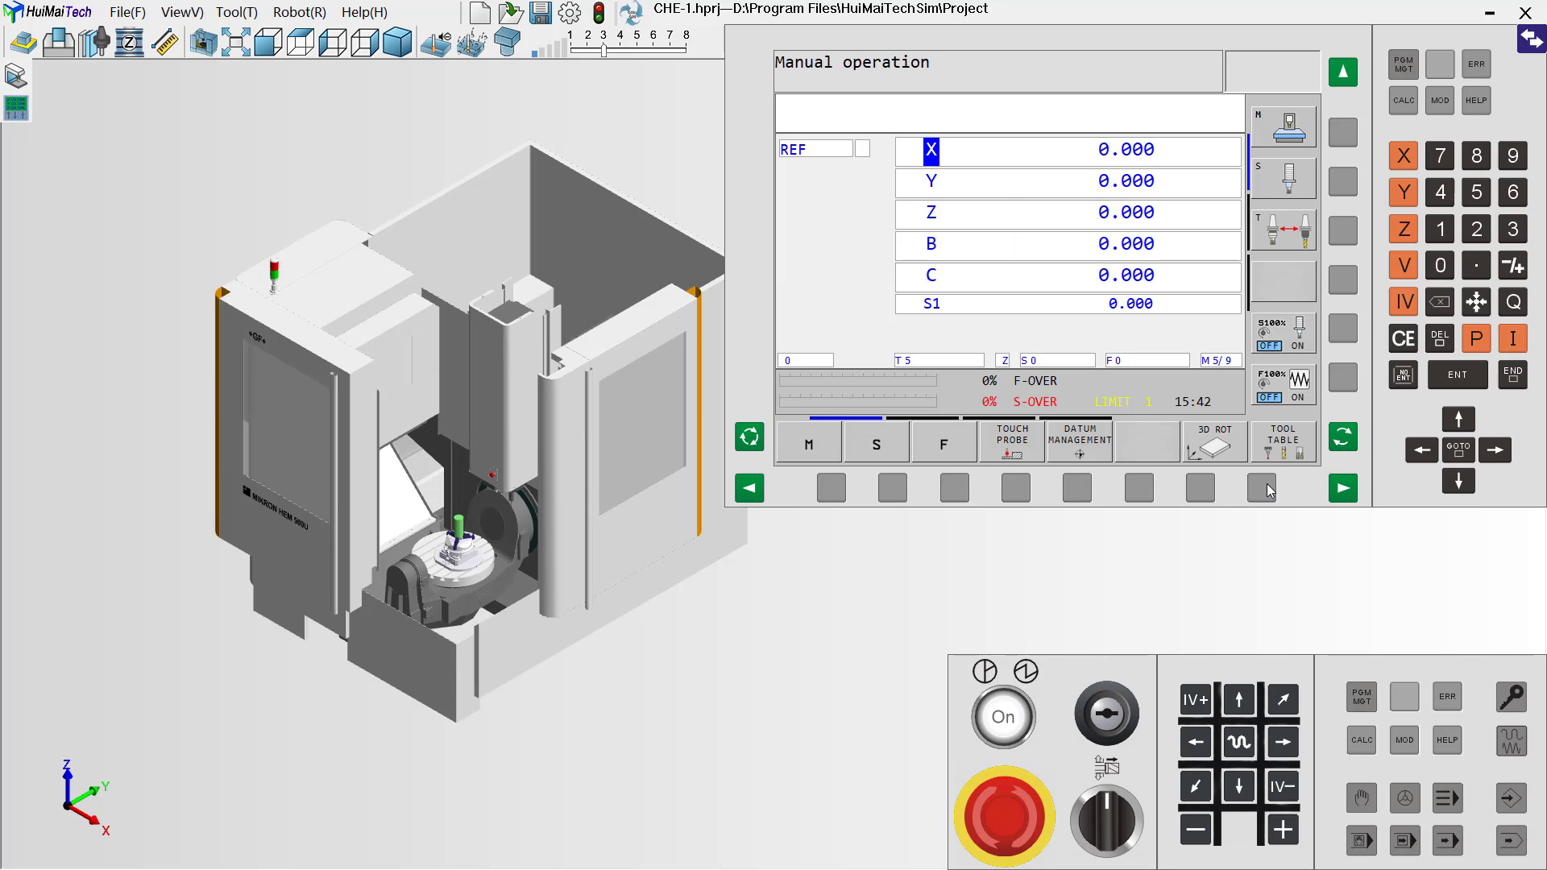
mouse_move(1348, 764)
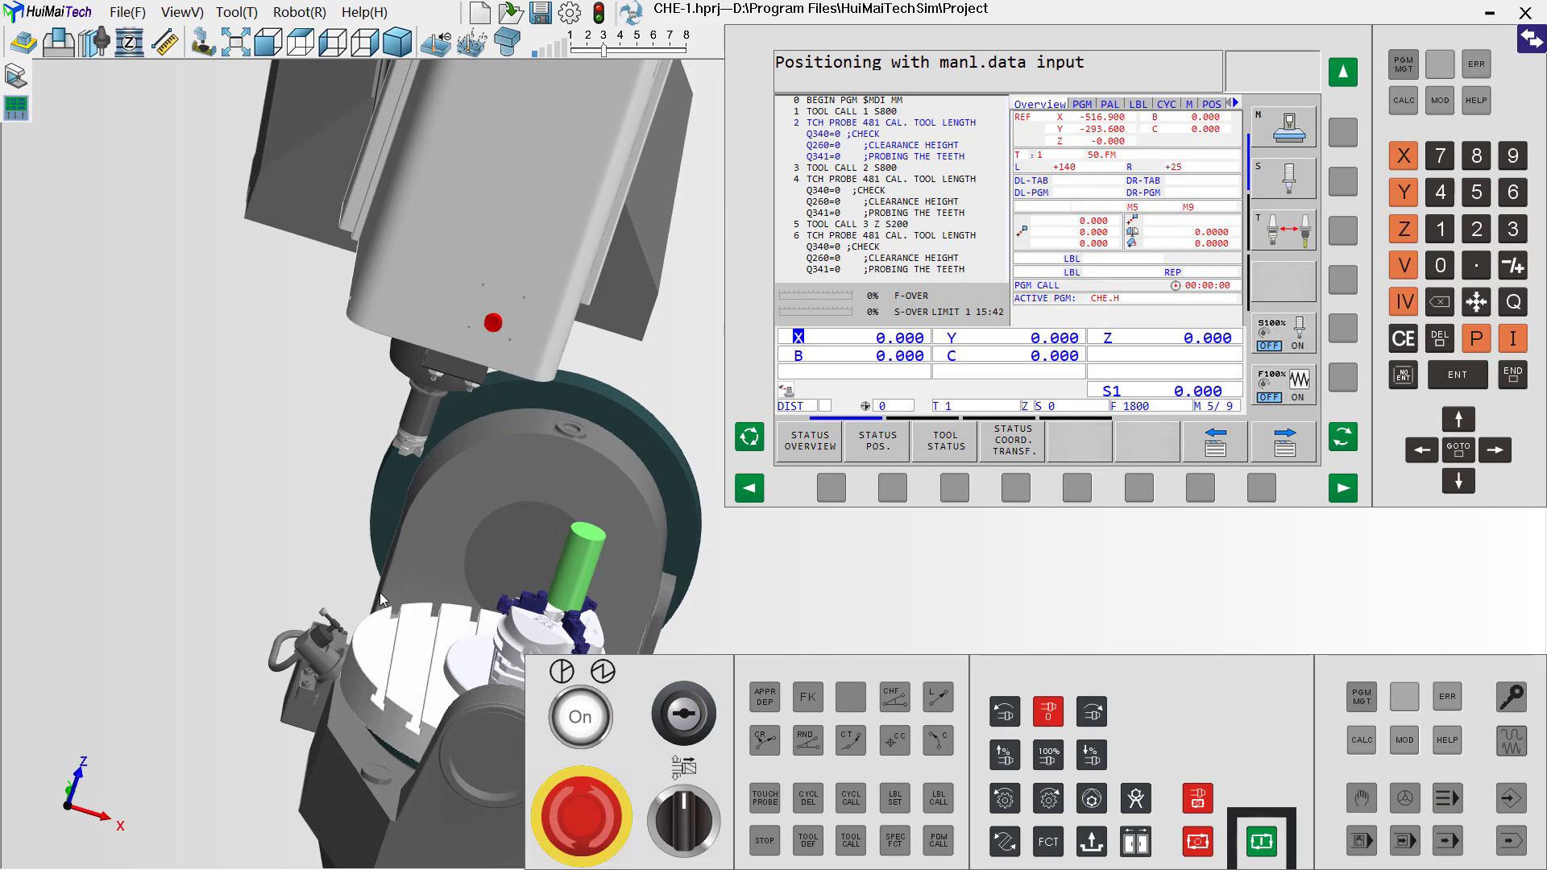
mouse_move(1350, 760)
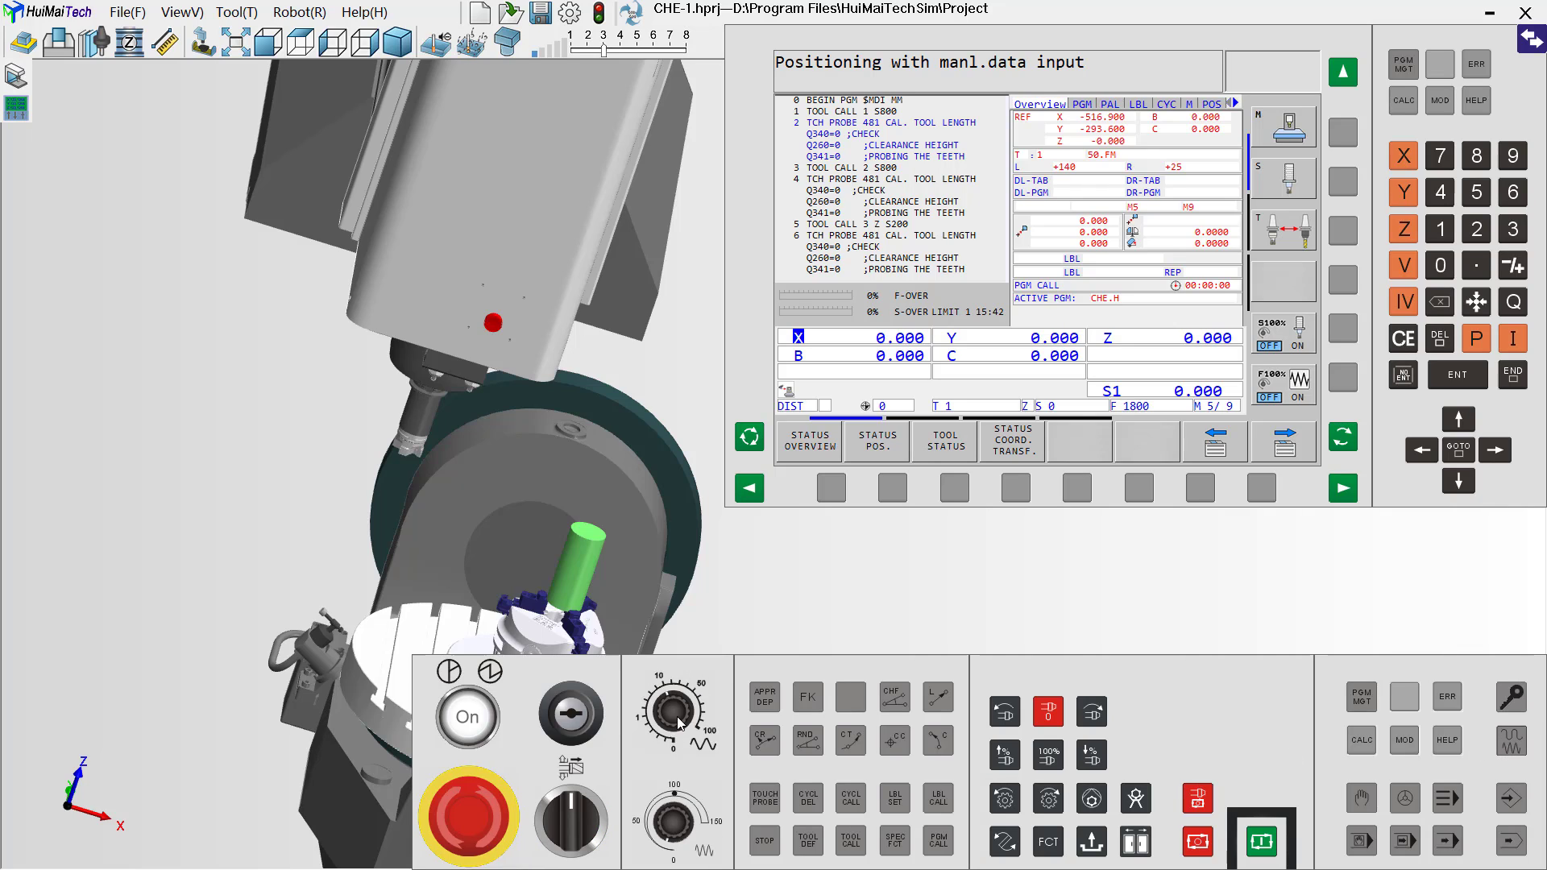
mouse_move(697, 812)
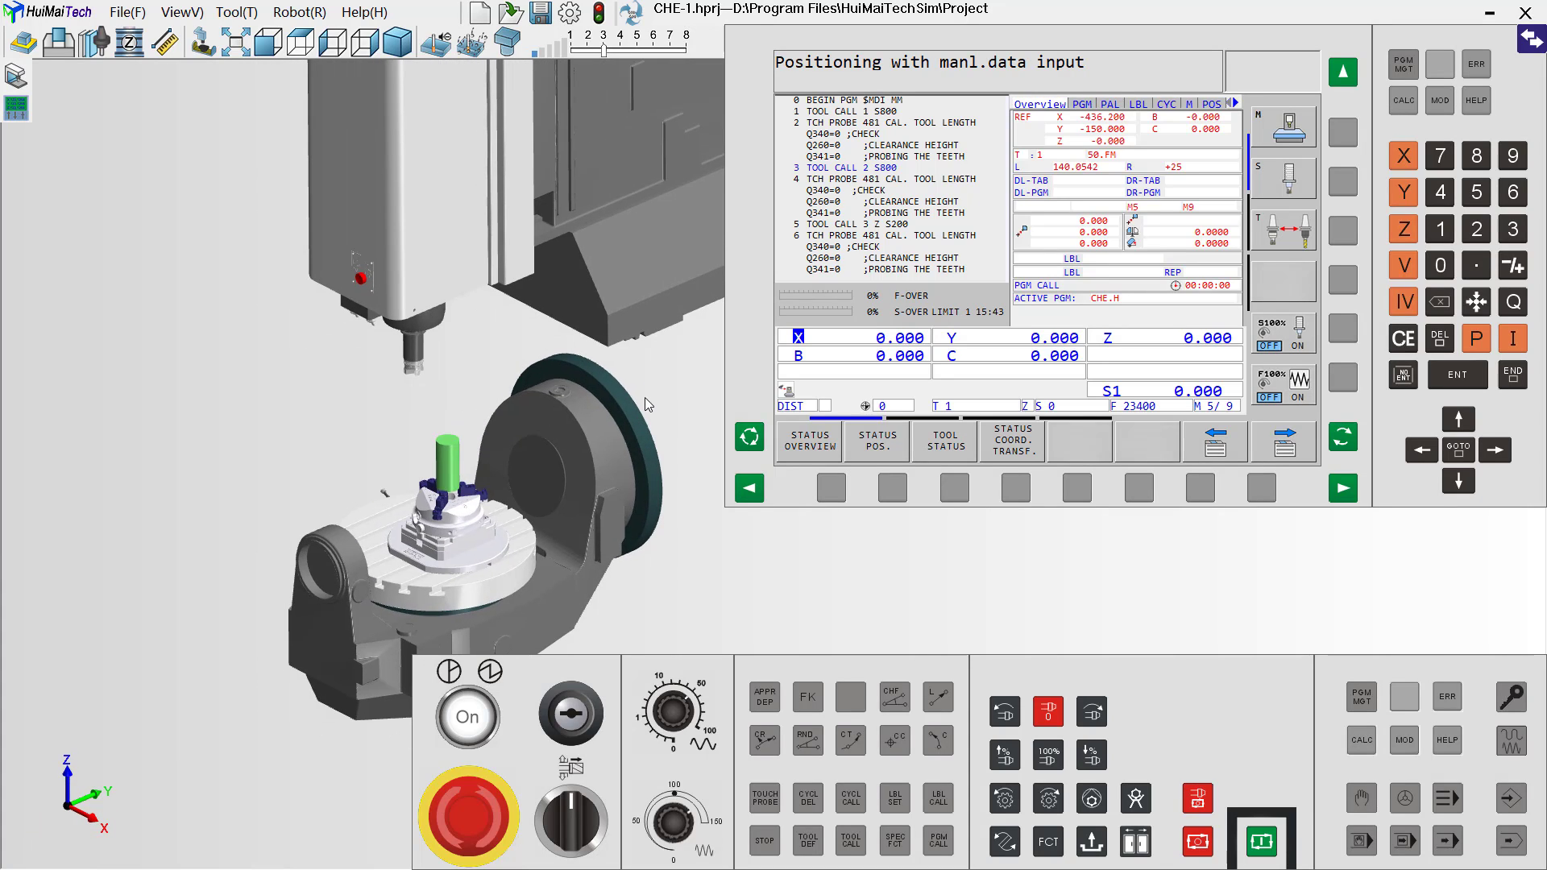
mouse_move(1356, 841)
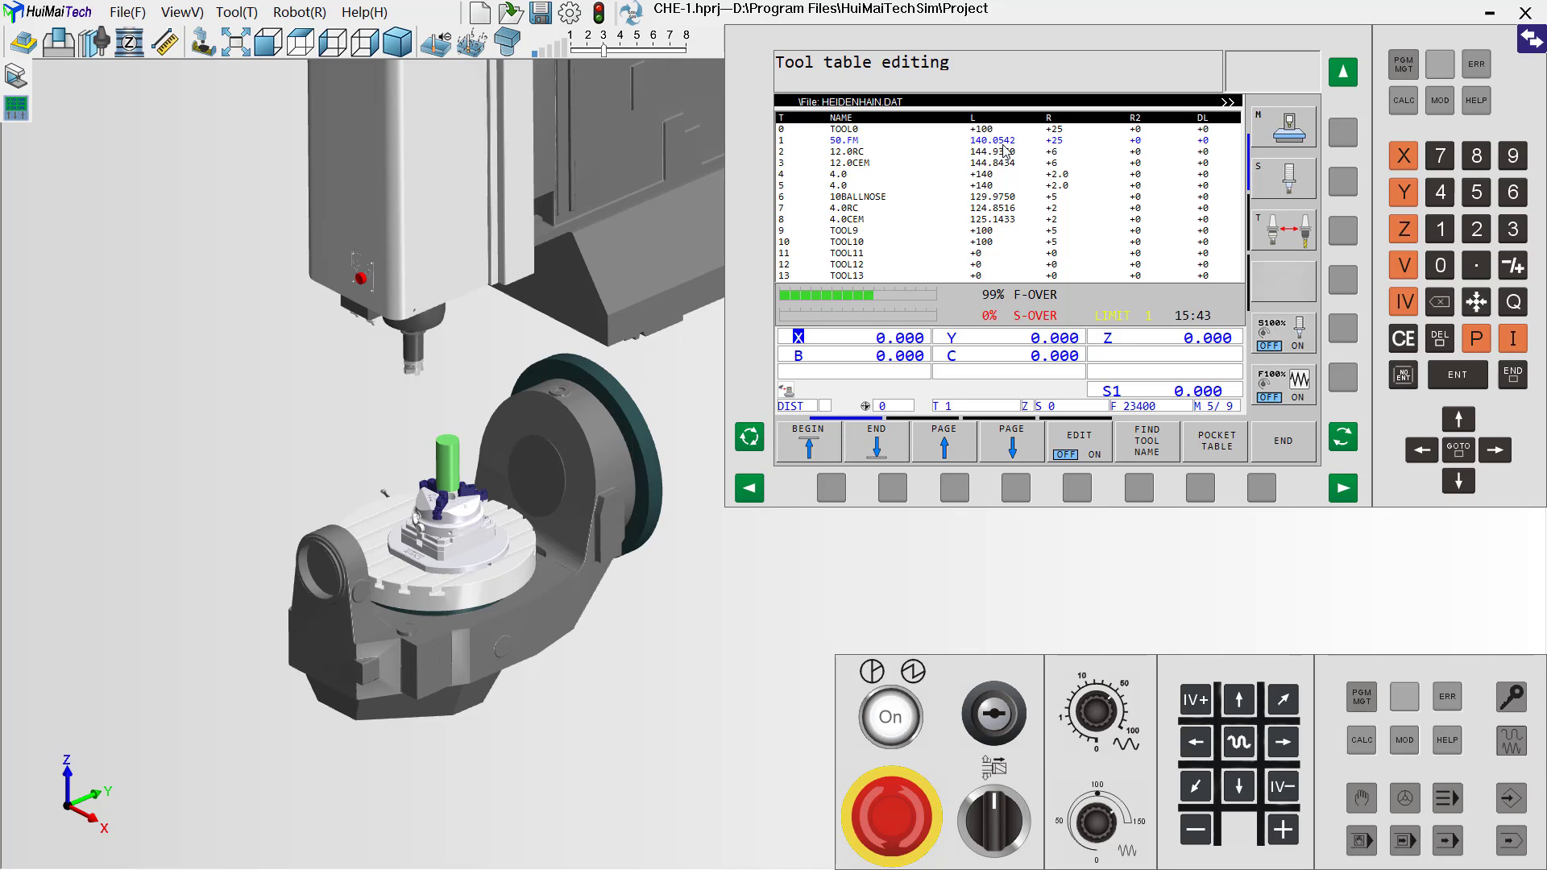
mouse_move(1008, 153)
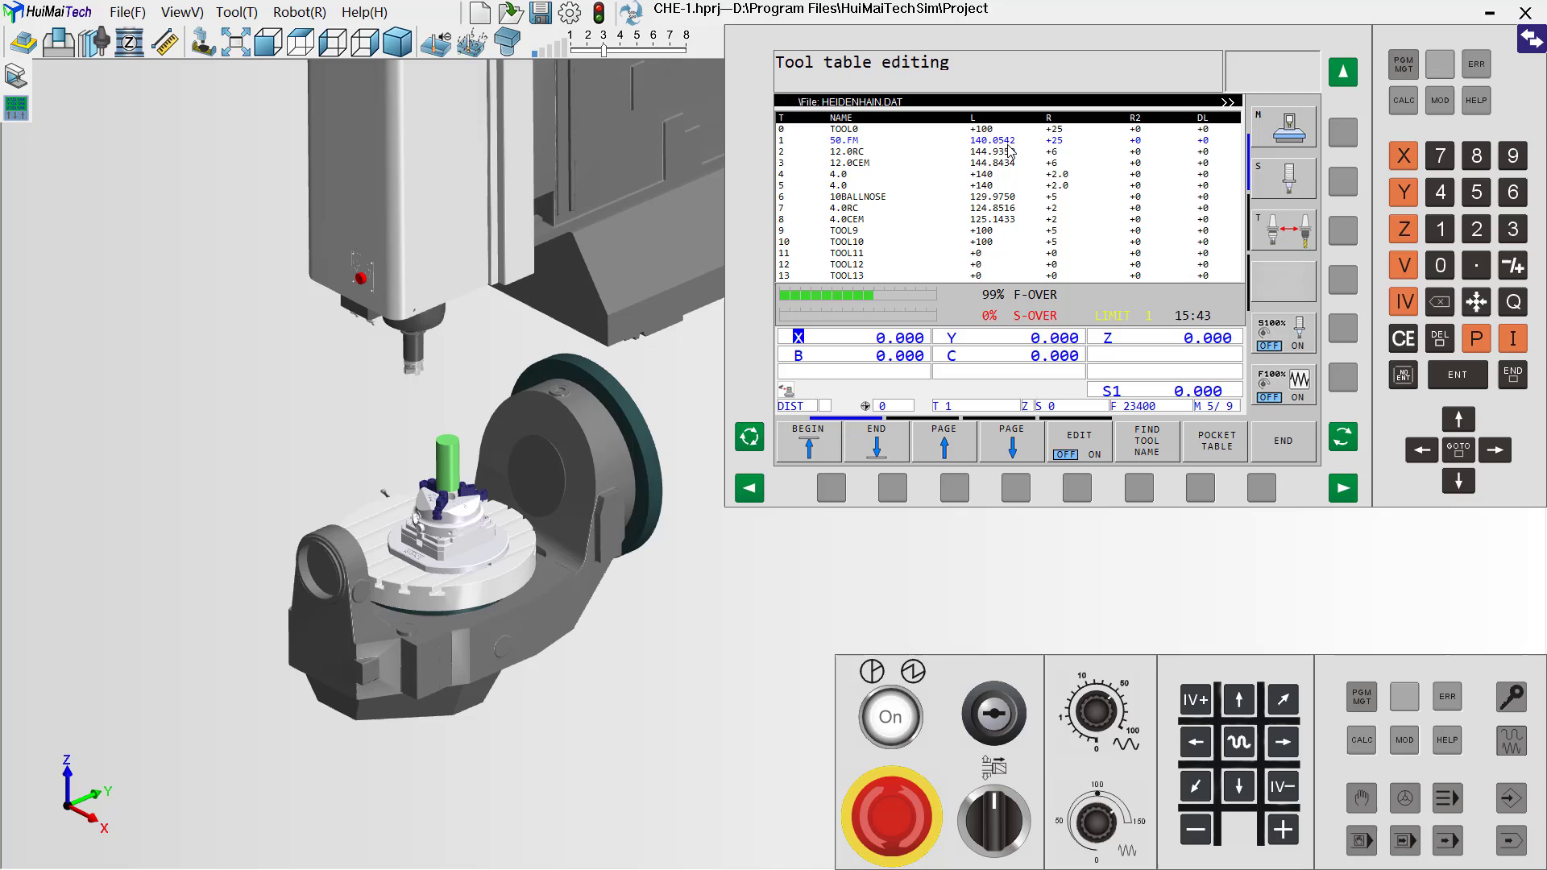